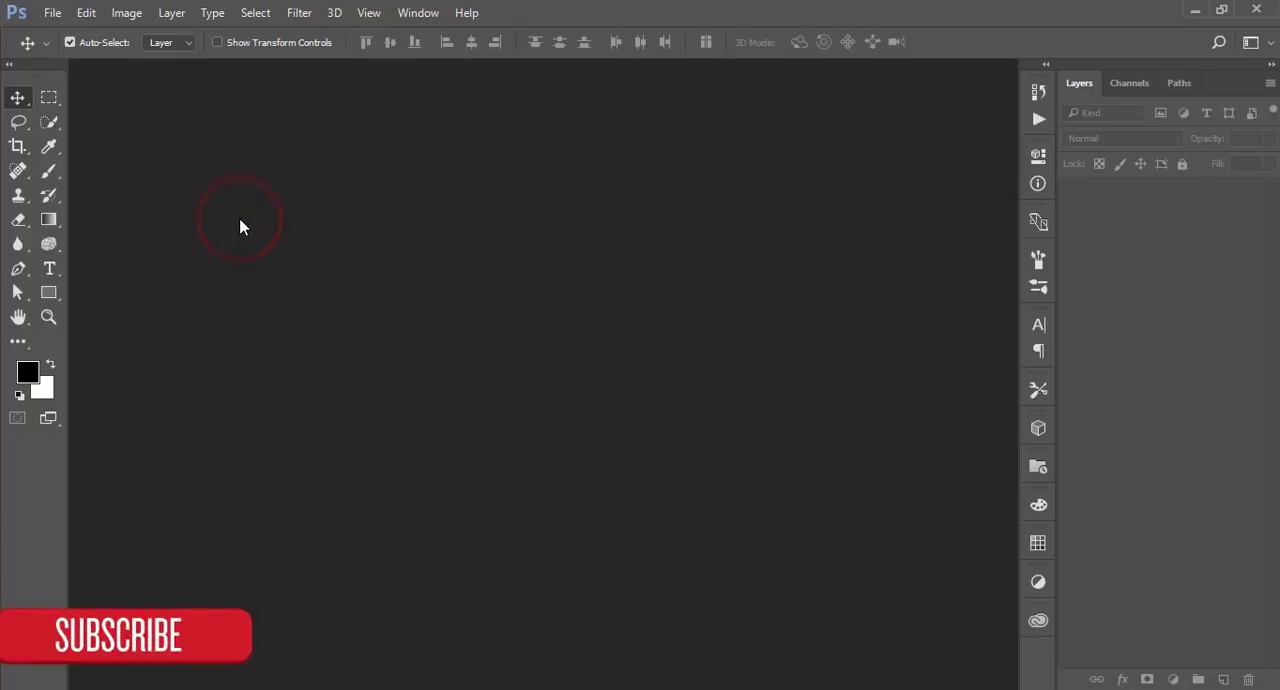
pyautogui.moveTo(80, 85)
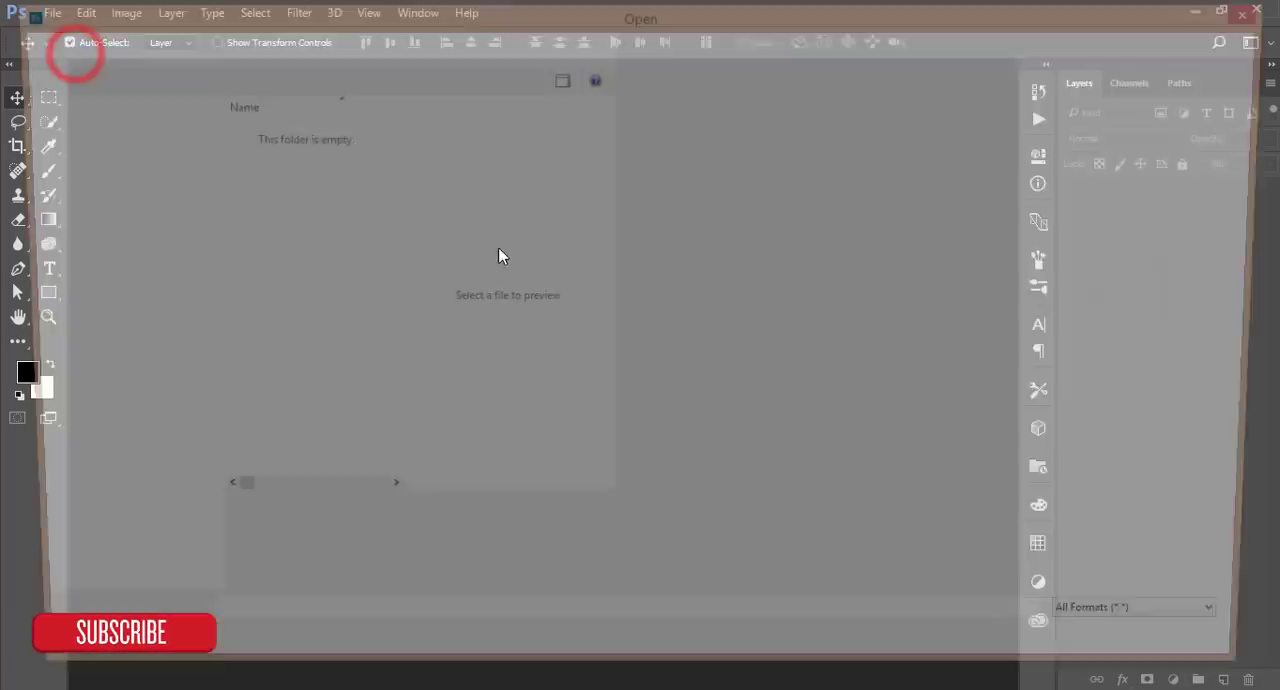
# Step: Open portrait_by_blair_w.jpg from the dated folder in Documents
pyautogui.click(84, 445)
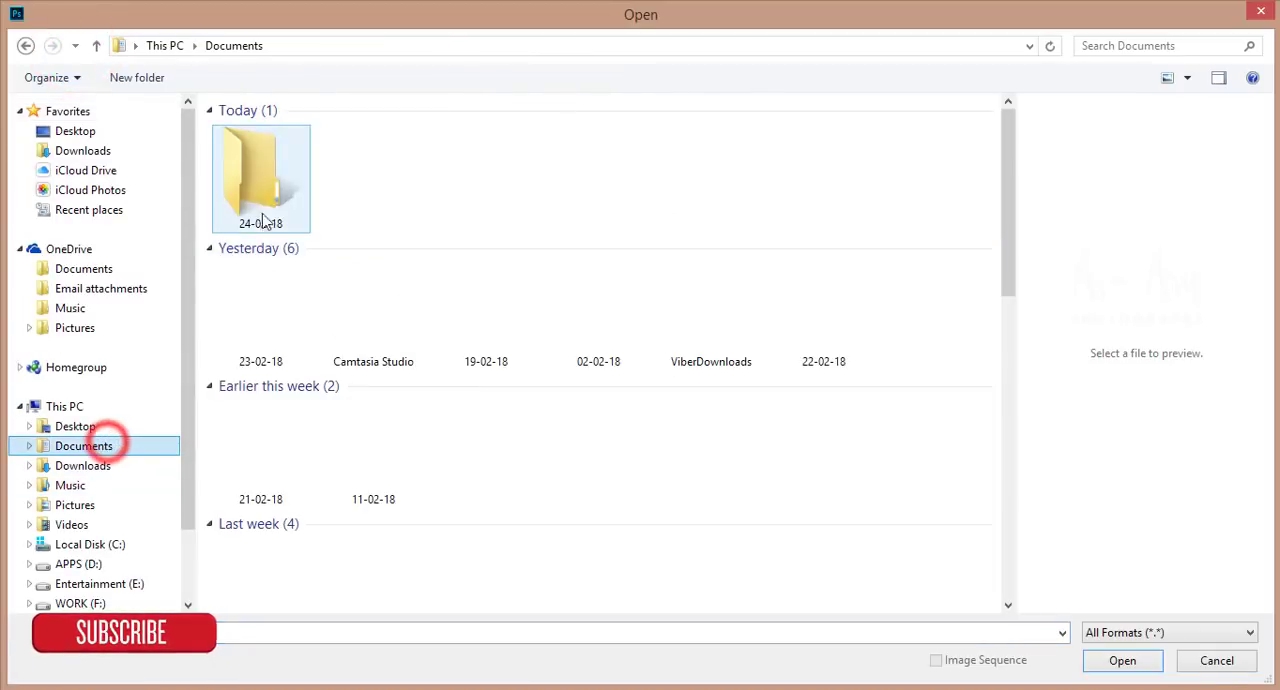
pyautogui.click(1216, 660)
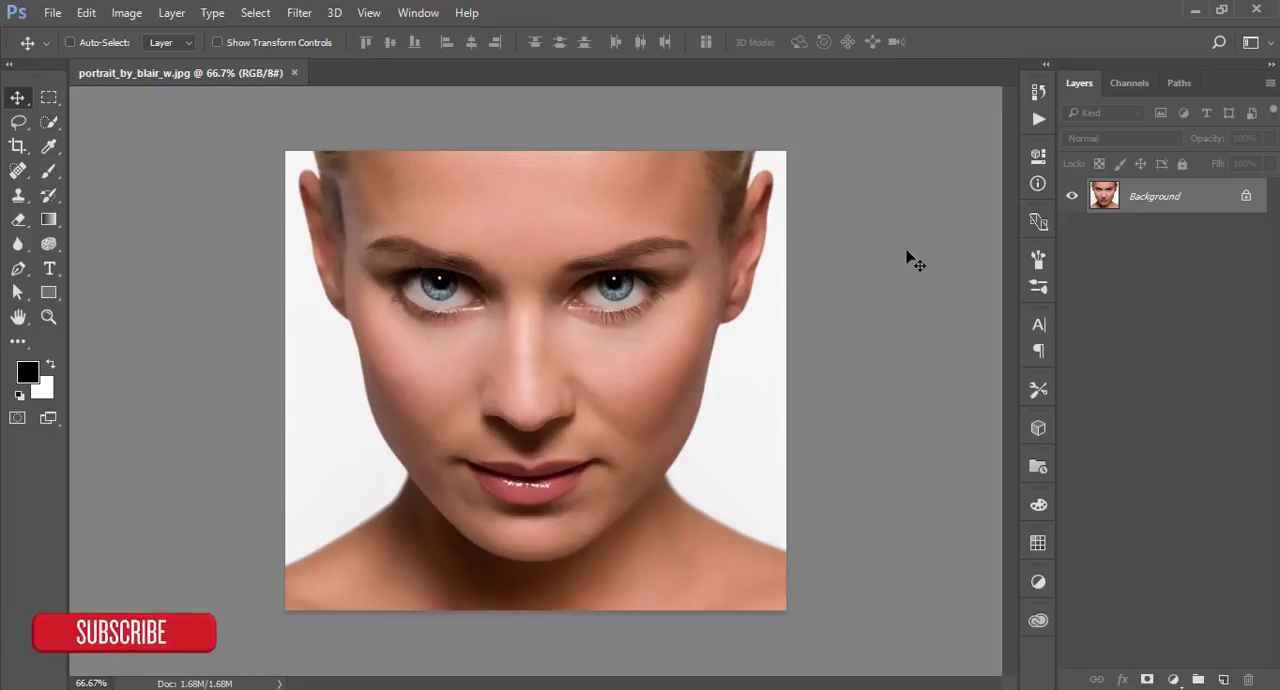
# Step: Duplicate the photo as a Color Dodge layer whose mask holds the merged image via Apply Image
pyautogui.press('ctrl+j')
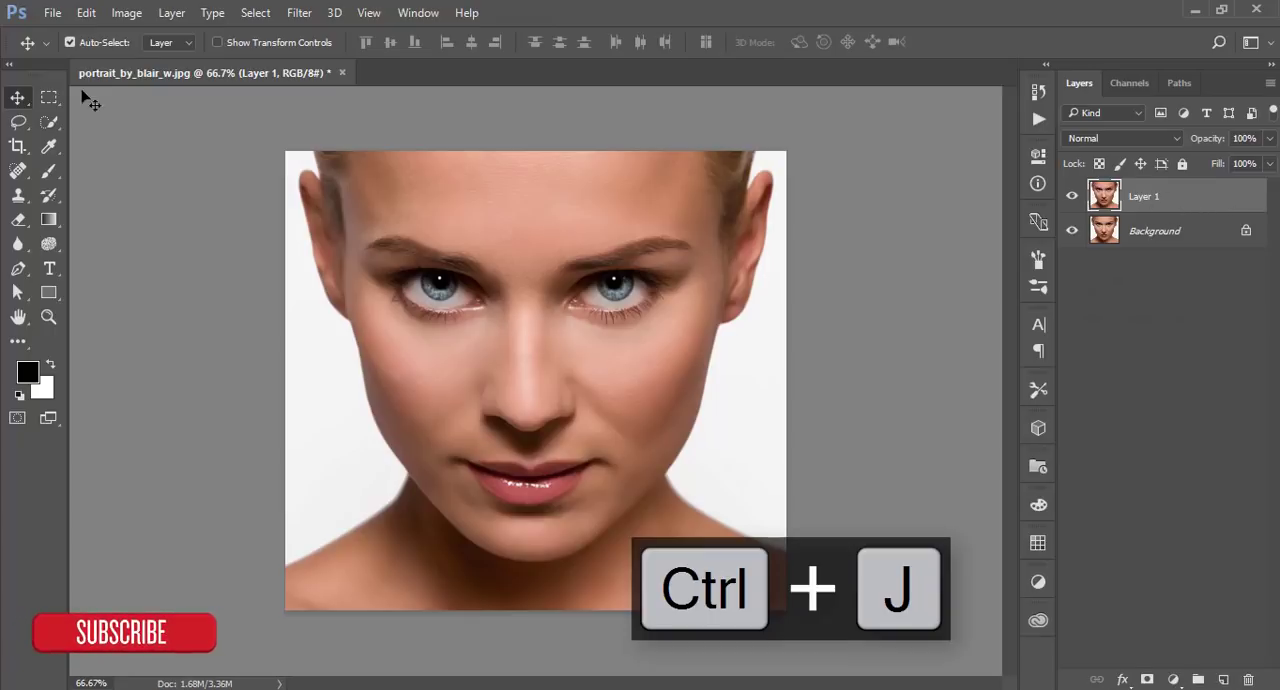
pyautogui.click(1123, 138)
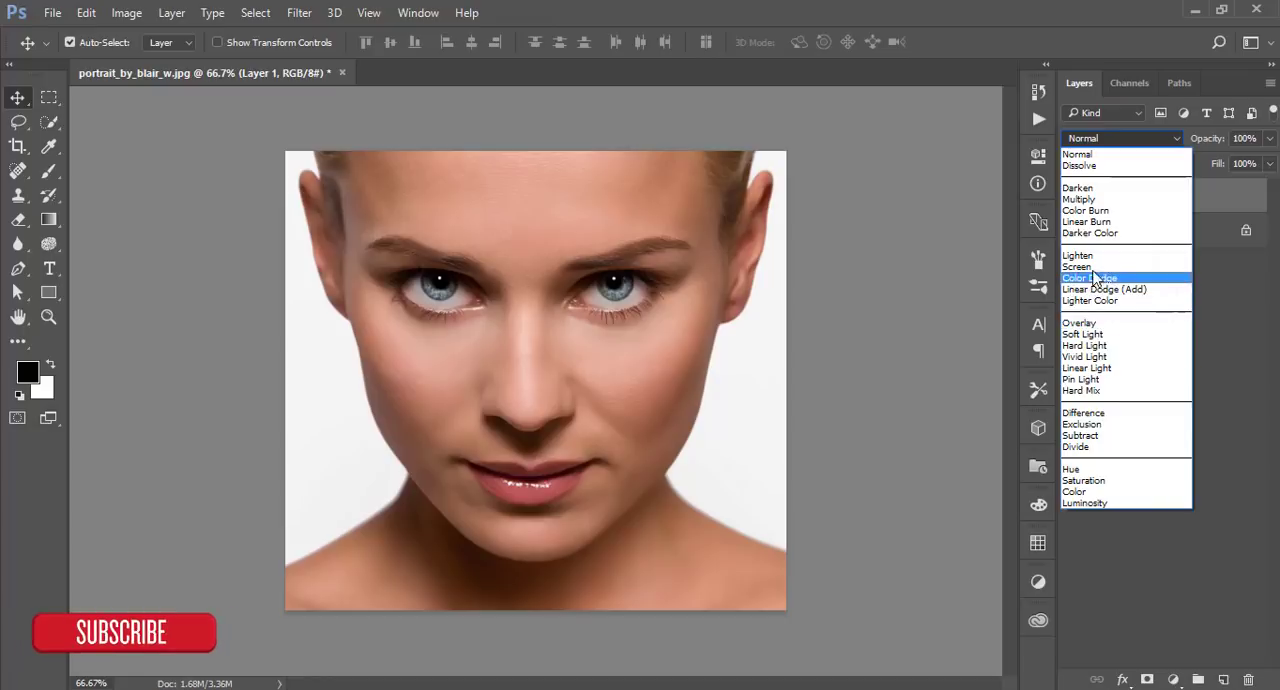
pyautogui.click(1078, 266)
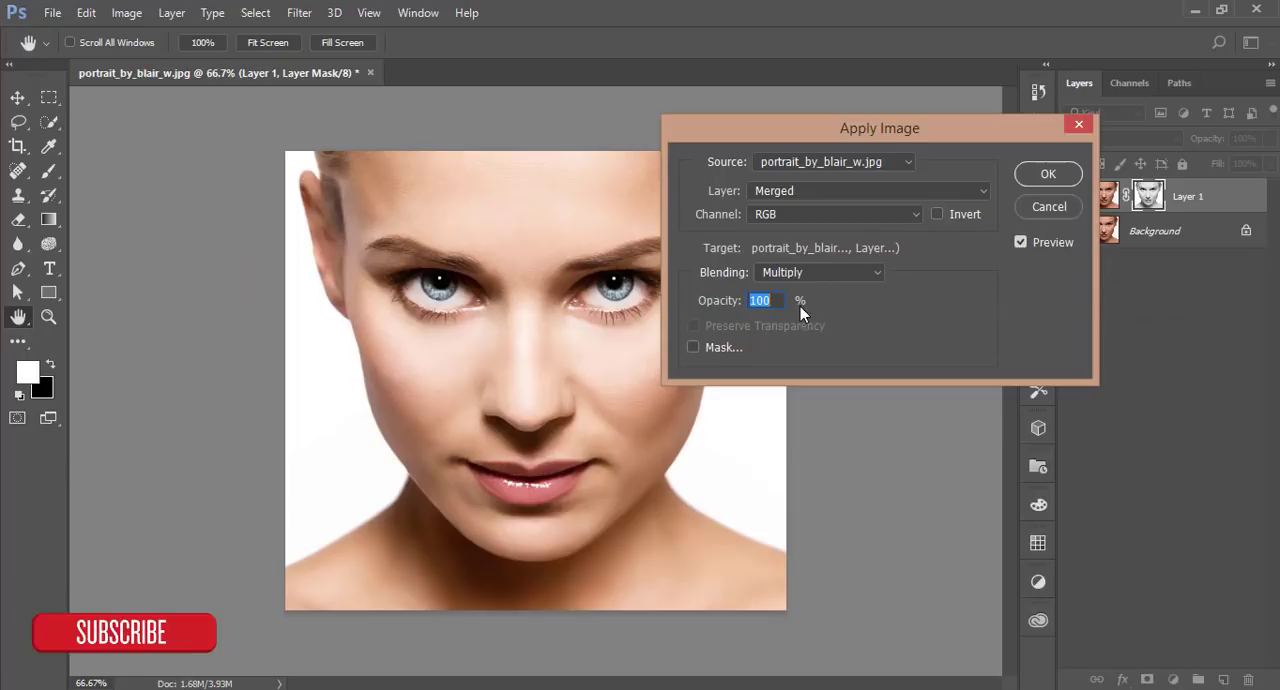
pyautogui.click(1048, 173)
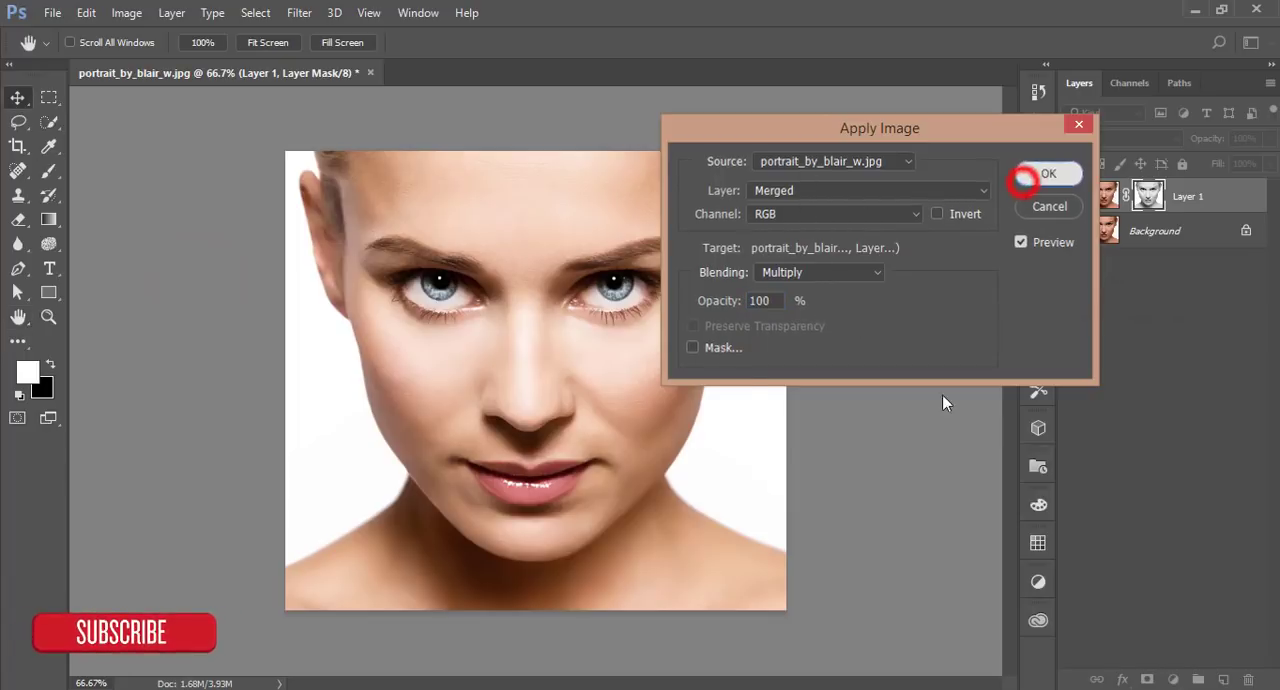
pyautogui.click(1048, 173)
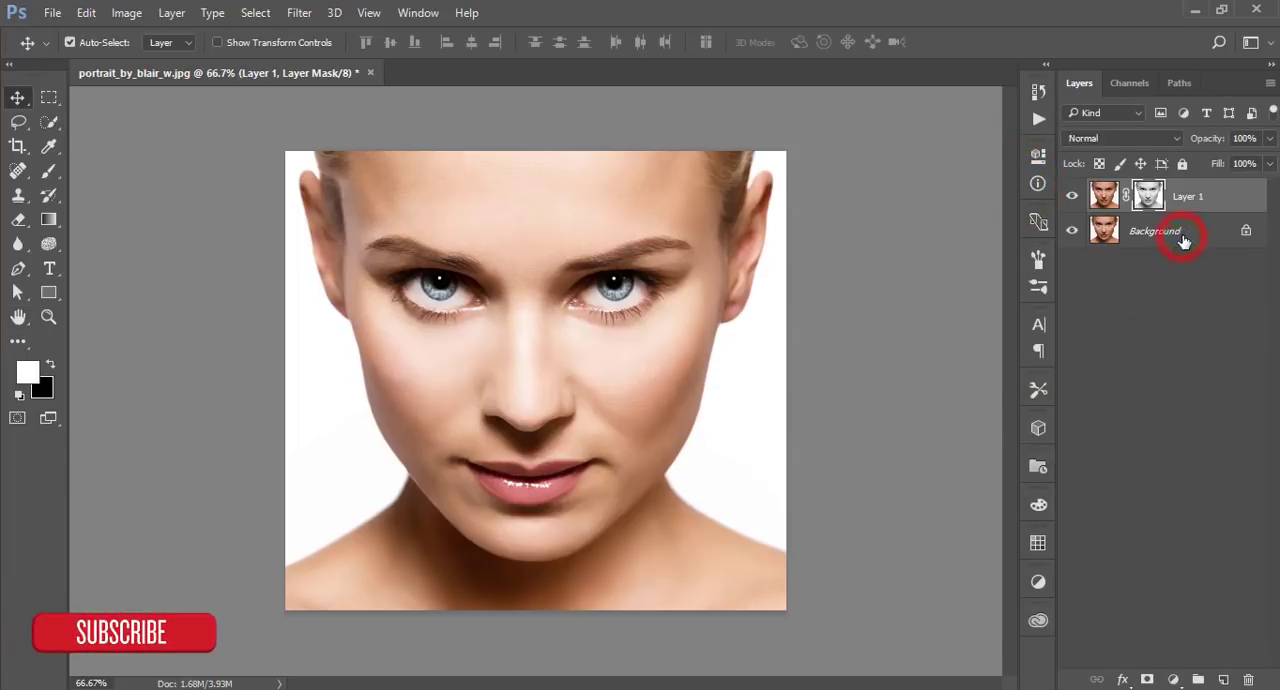
pyautogui.click(1155, 231)
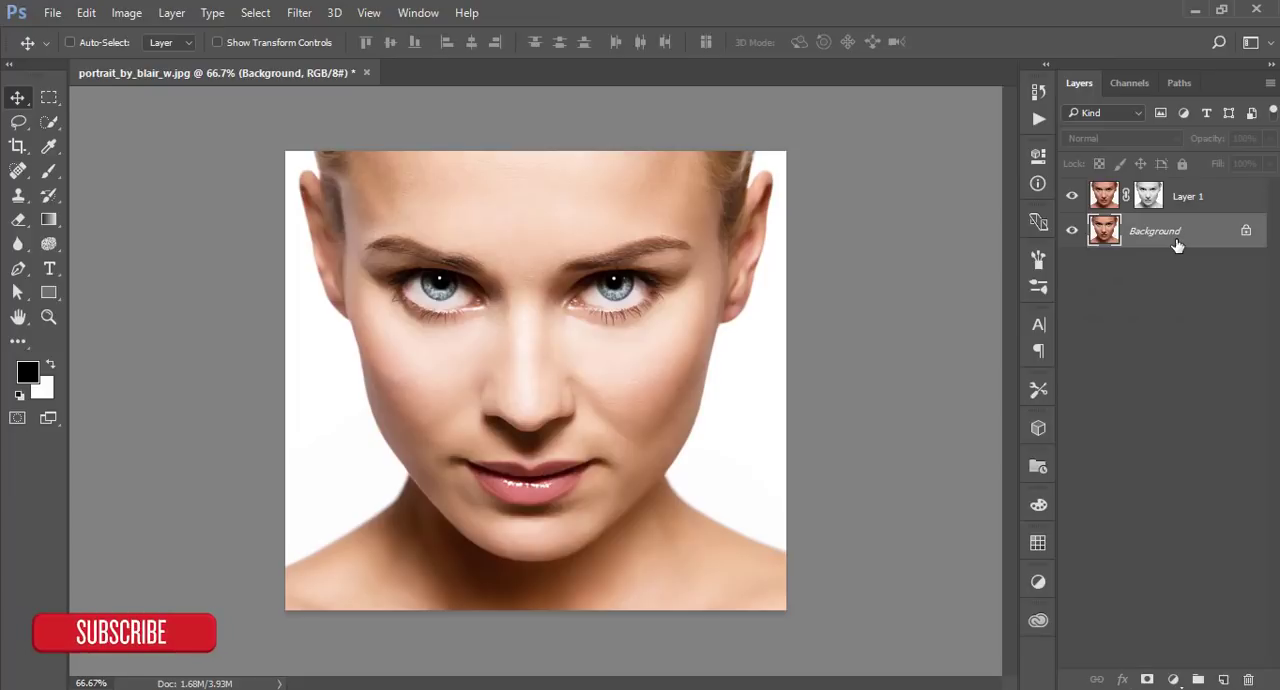
# Step: Duplicate the Background again as a Multiply layer with a layer mask
pyautogui.press('ctrl+j')
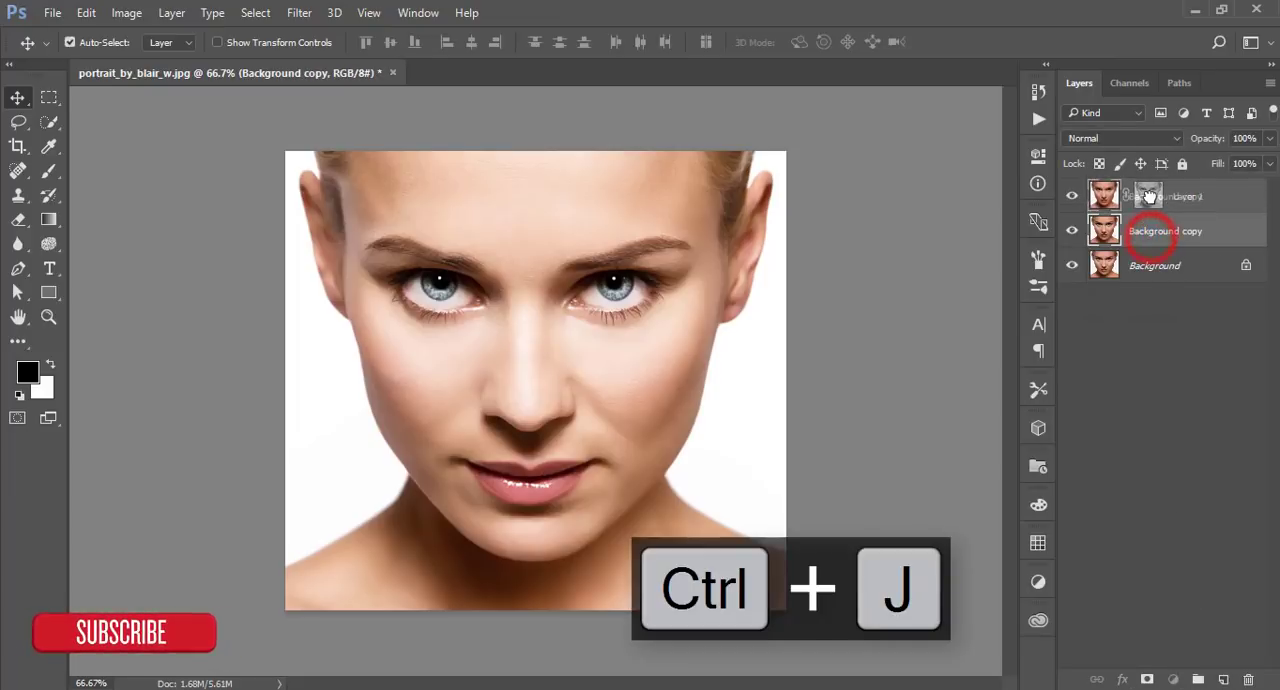
pyautogui.click(1122, 138)
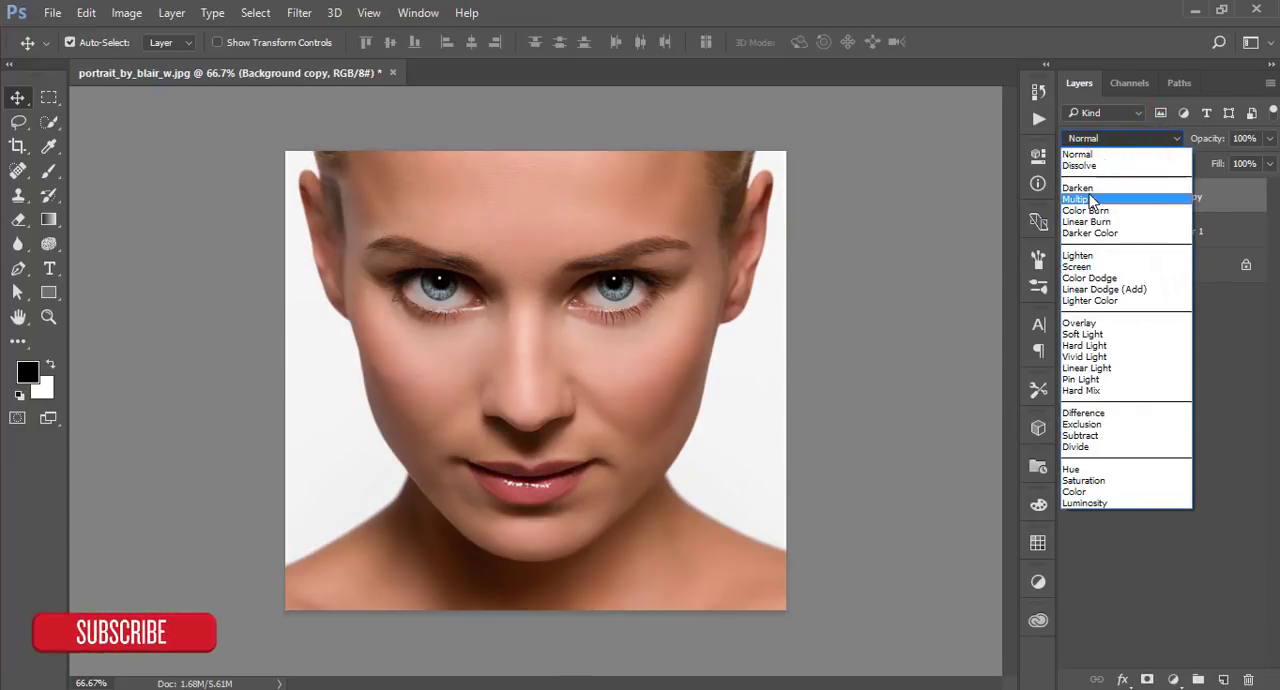
pyautogui.click(1077, 198)
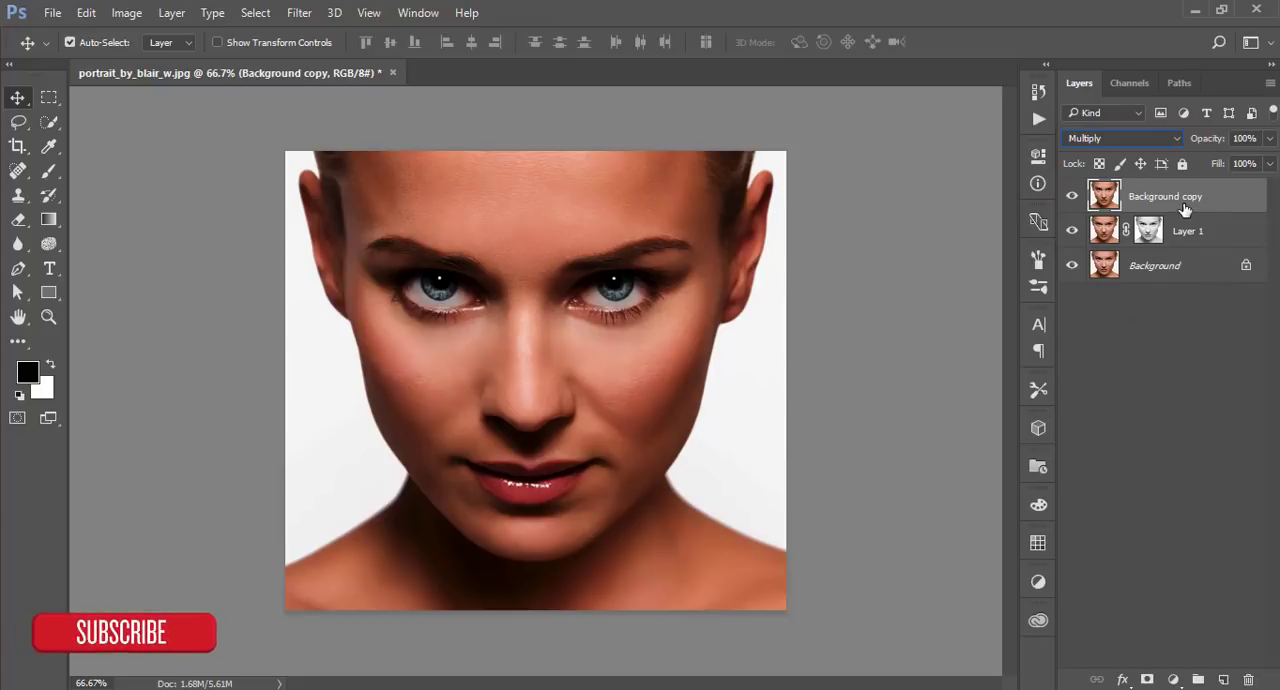
pyautogui.click(1147, 679)
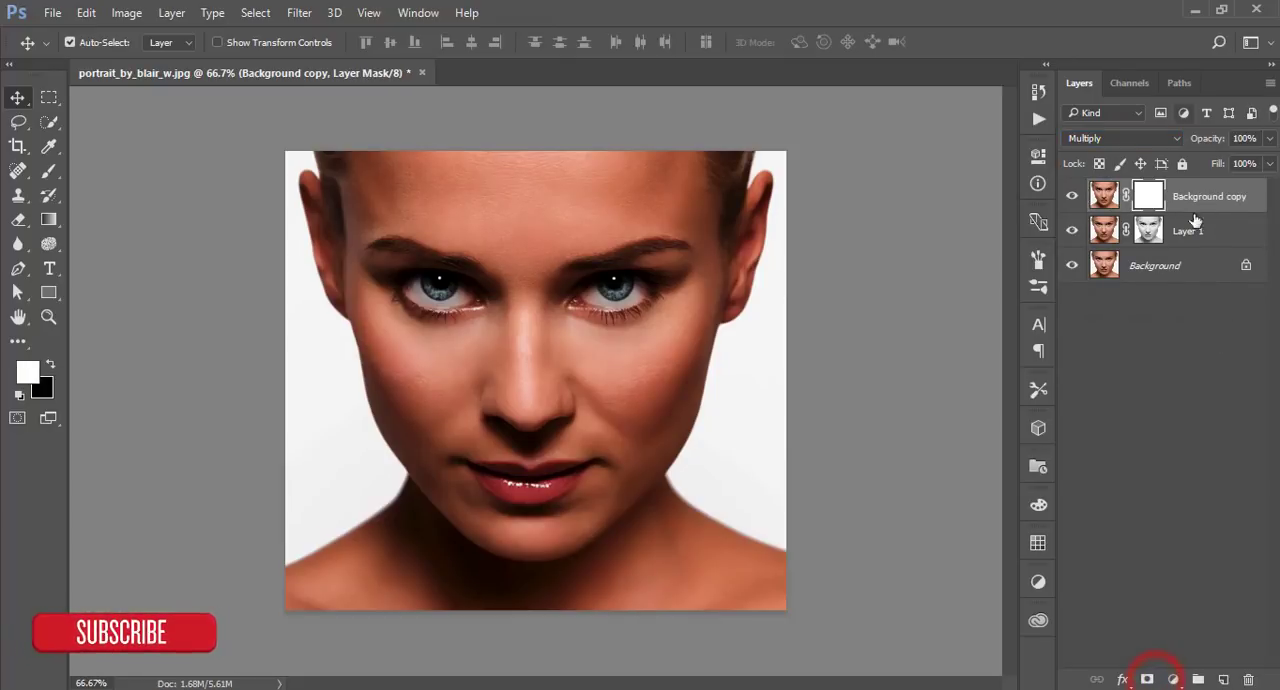
# Step: Fill the Multiply layer's mask with an inverted Apply Image and lower opacity to 50%
pyautogui.click(126, 12)
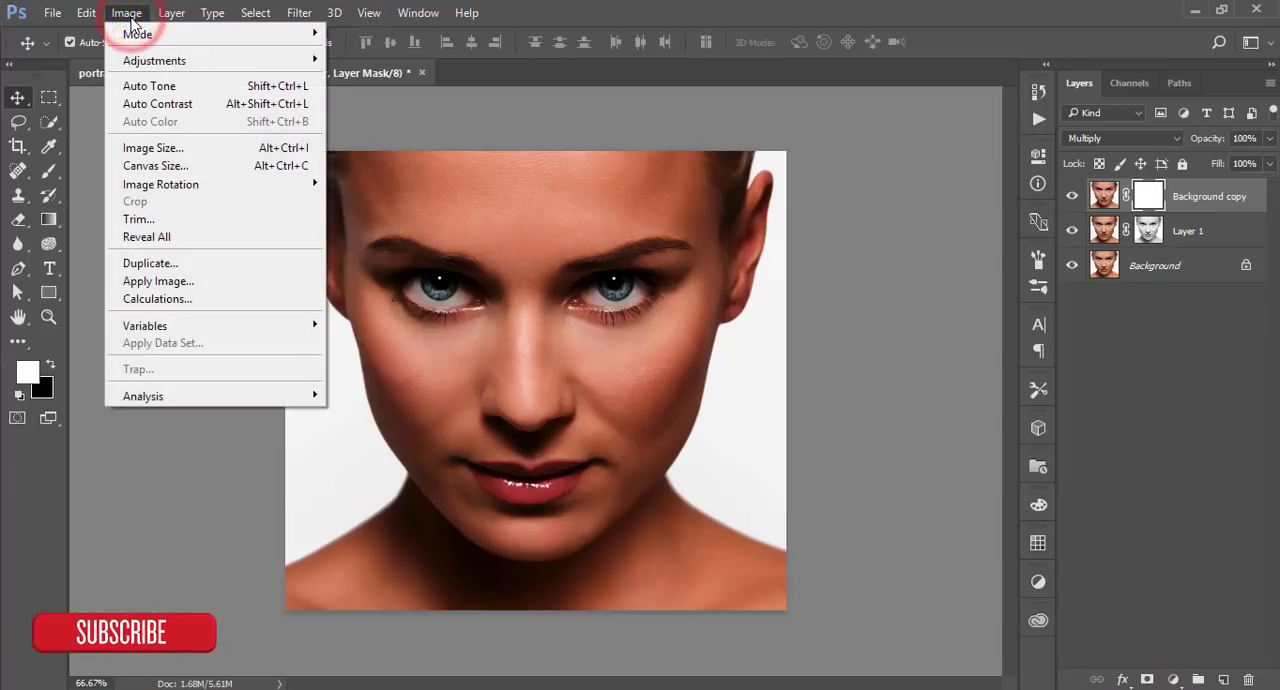
pyautogui.click(158, 281)
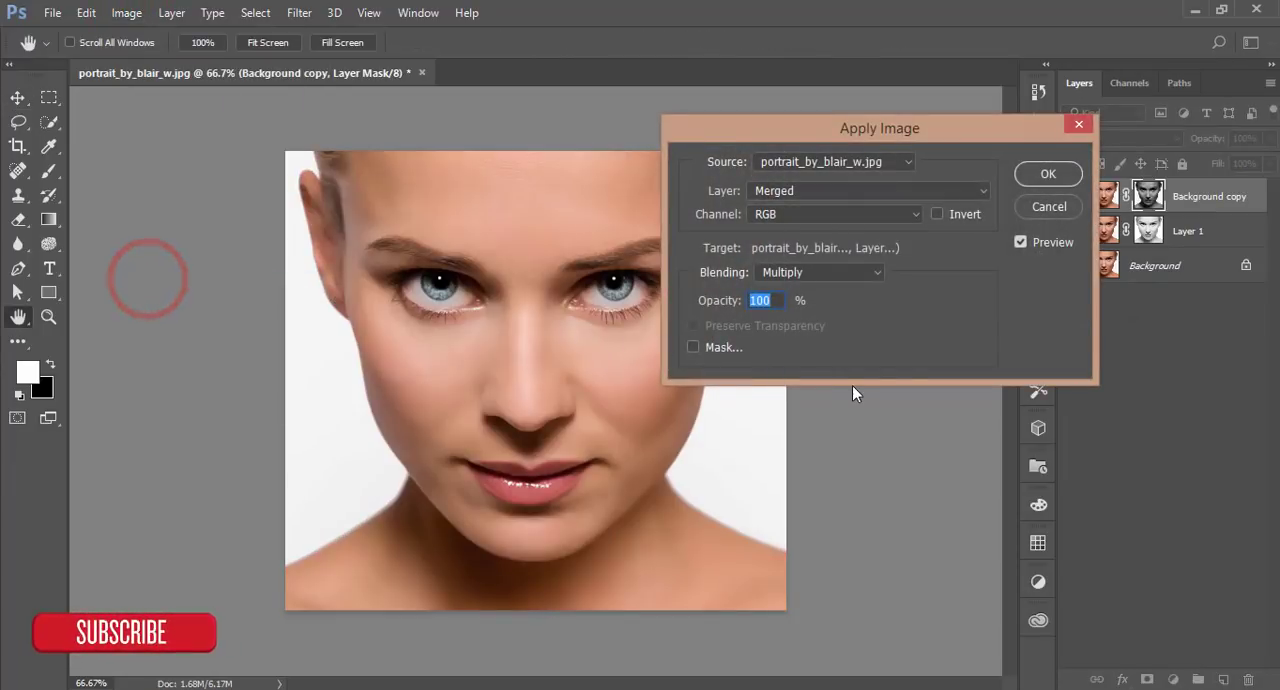
pyautogui.moveTo(945, 223)
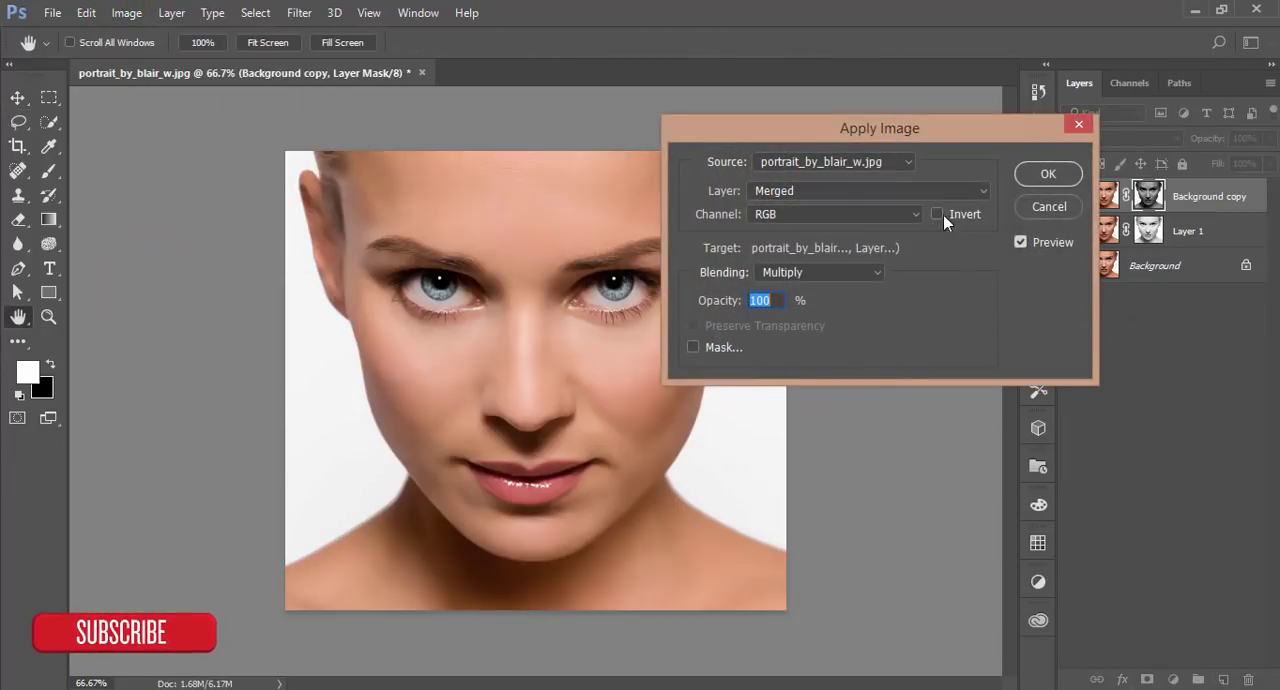
pyautogui.click(937, 214)
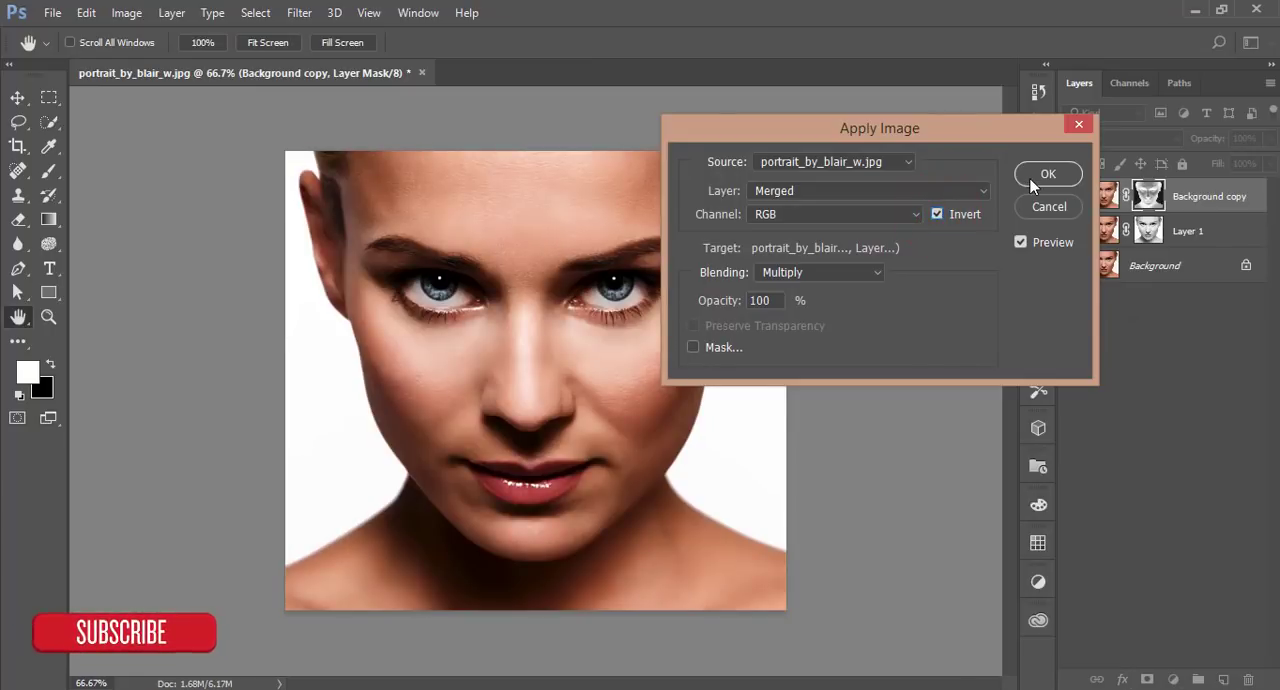
pyautogui.click(1048, 173)
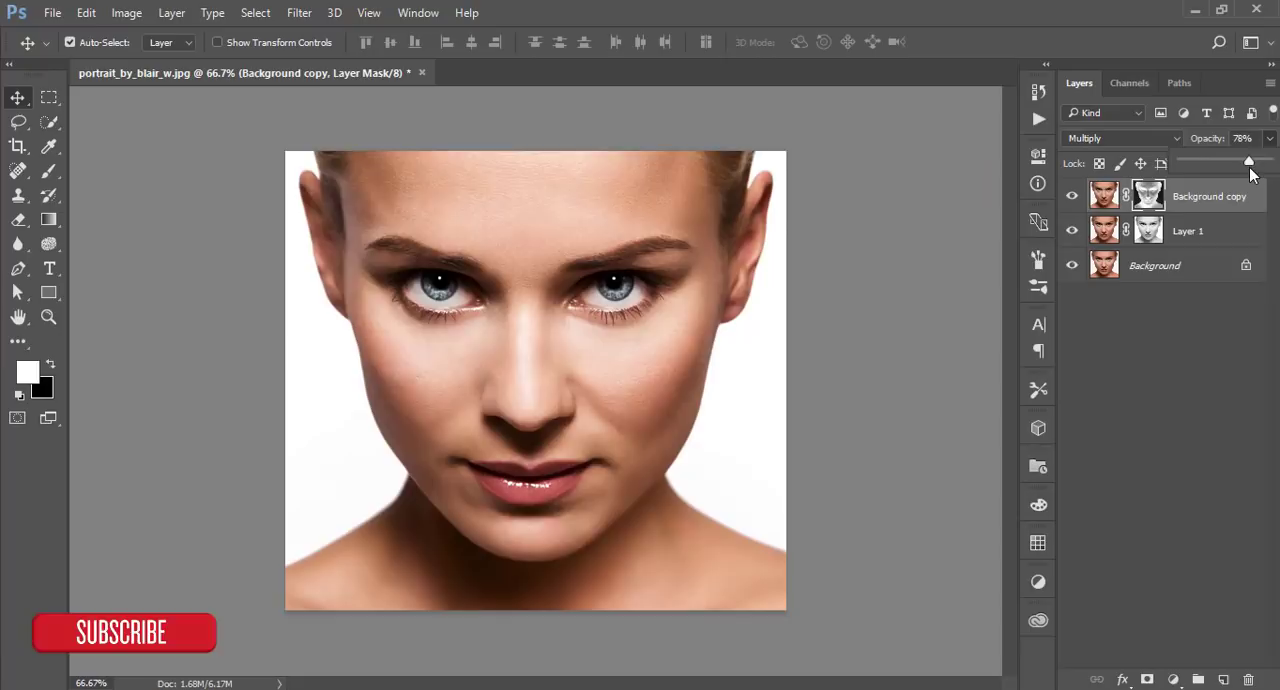
pyautogui.moveTo(1249, 161); pyautogui.dragTo(1238, 161)
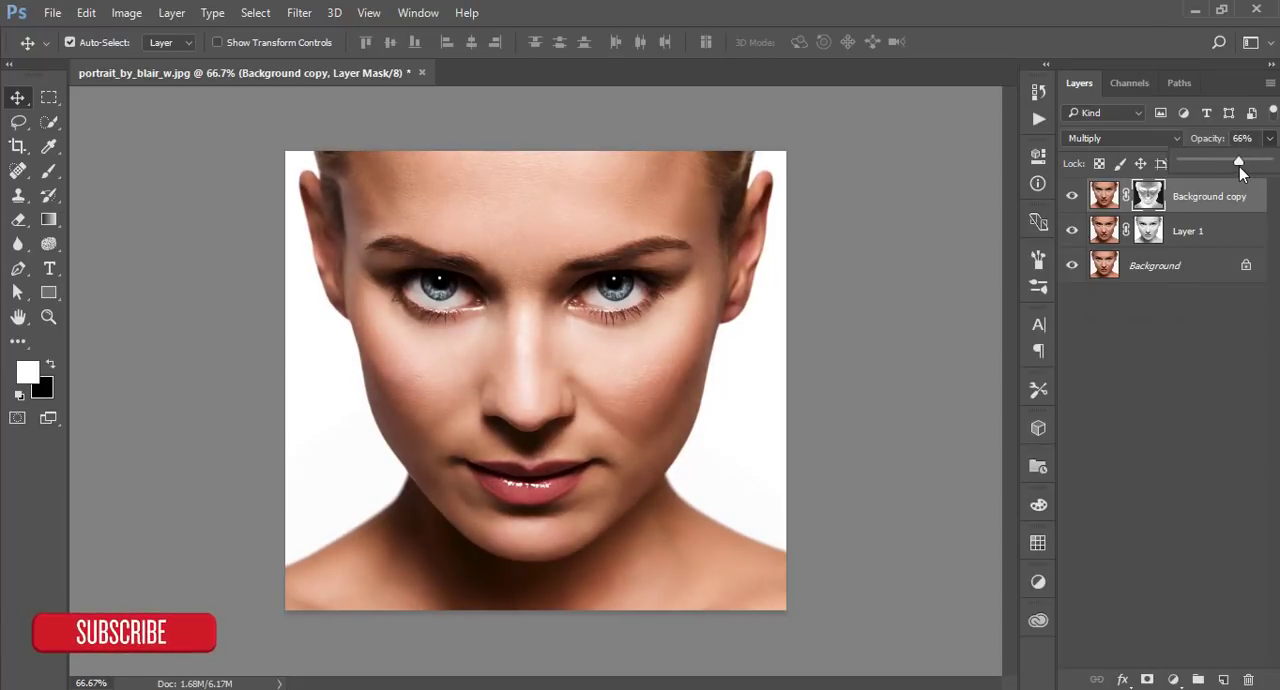
pyautogui.moveTo(1238, 161); pyautogui.dragTo(1224, 161)
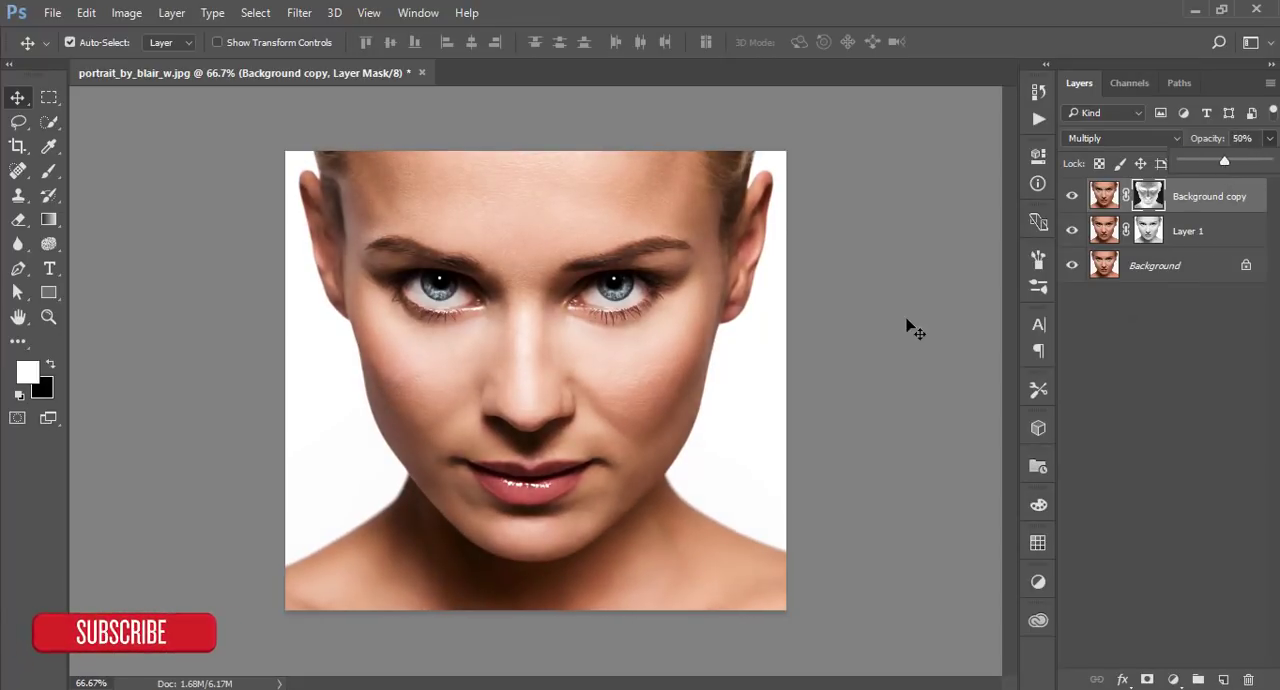
pyautogui.click(1072, 195)
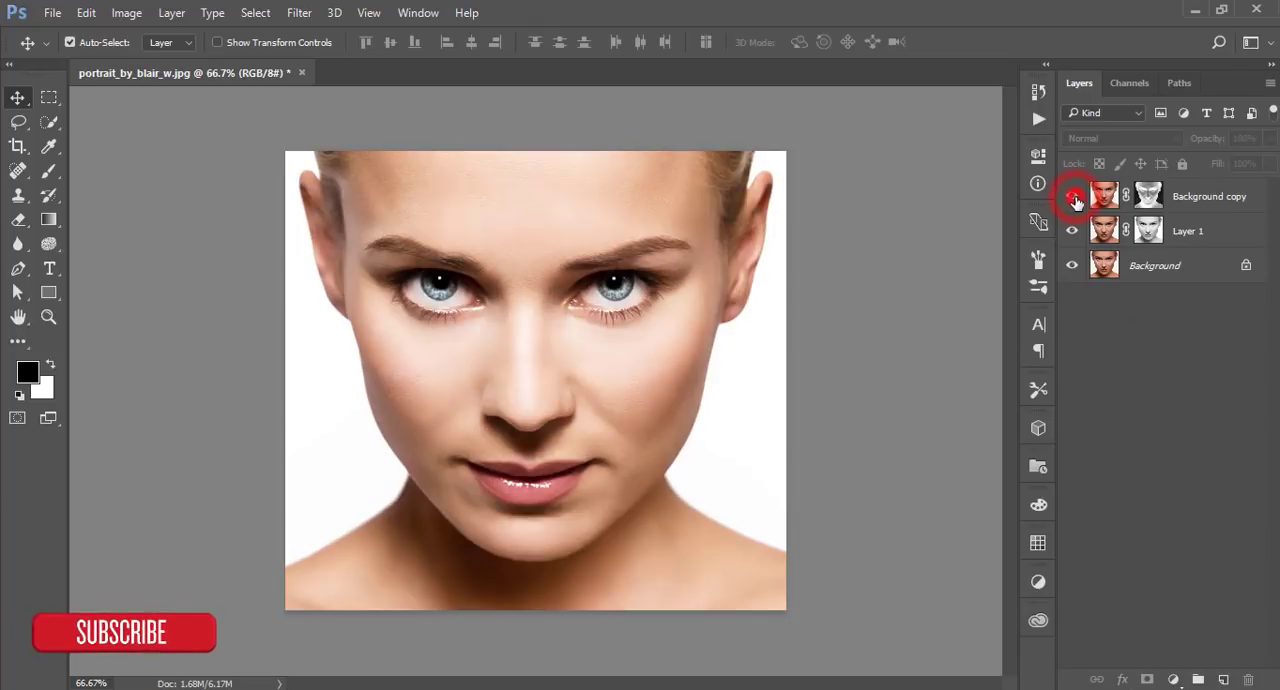
# Step: Group Layer 1 and Background copy, fill the group mask via Apply Image, and duplicate the group
pyautogui.click(1195, 231)
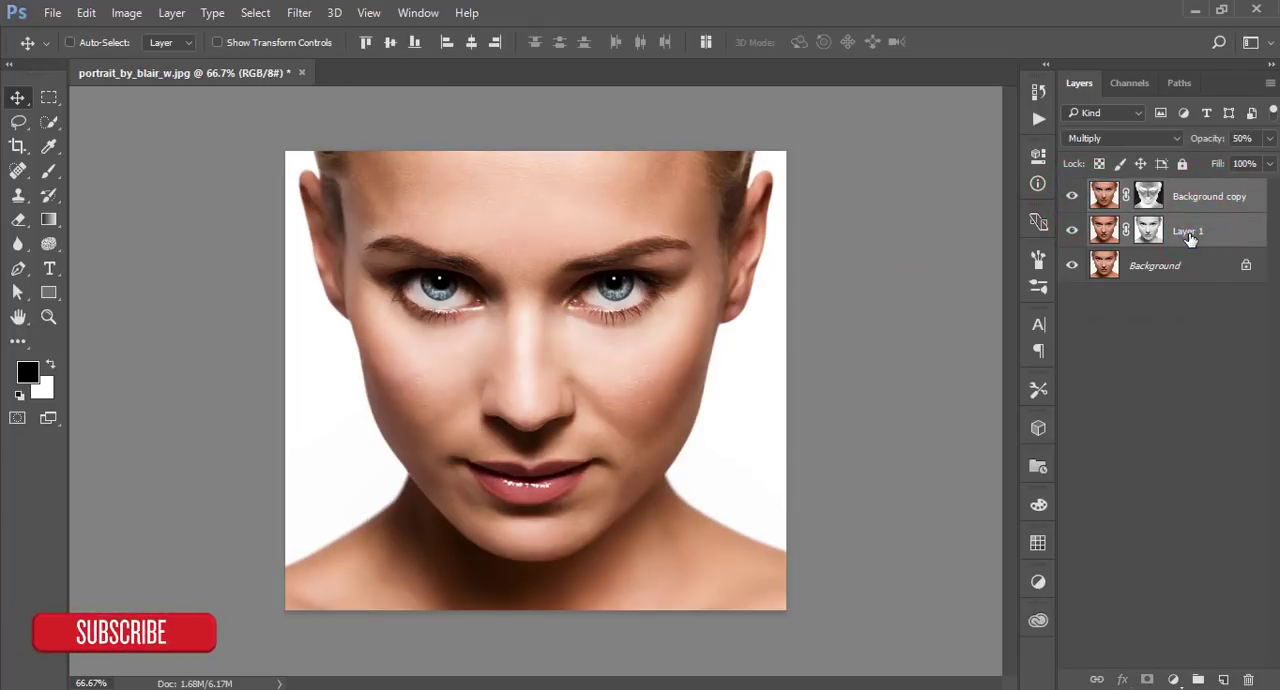
pyautogui.press('ctrl+g')
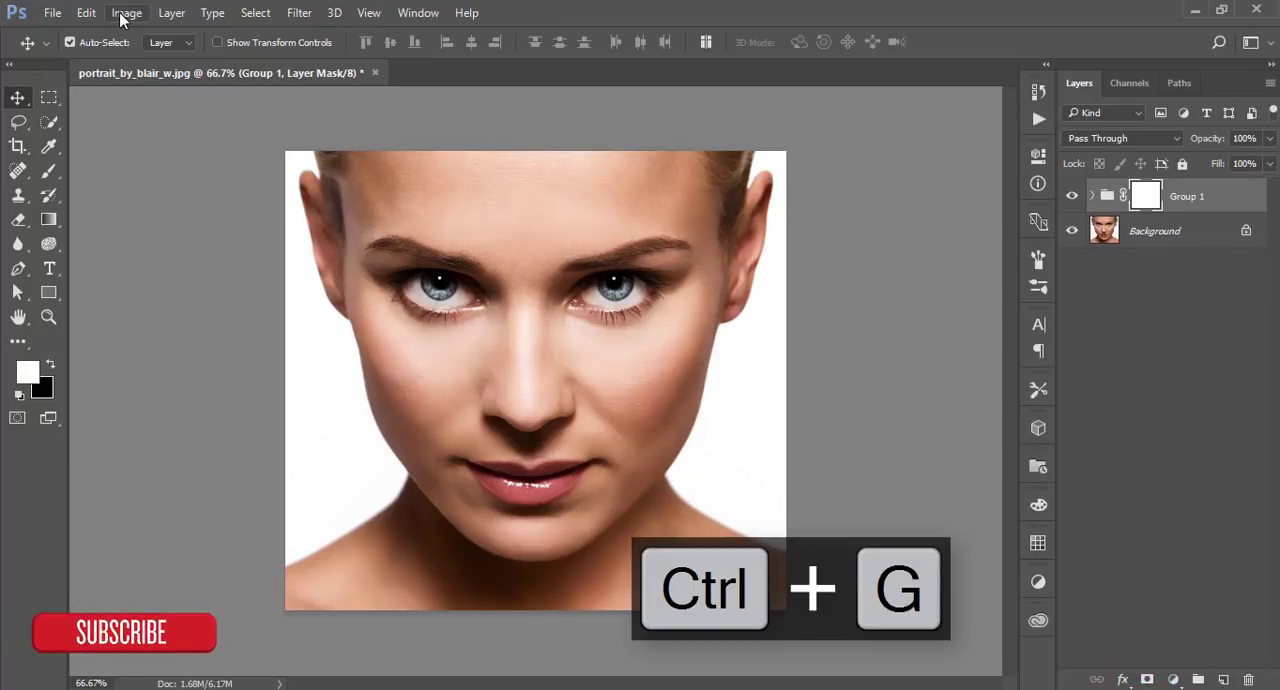
pyautogui.click(126, 12)
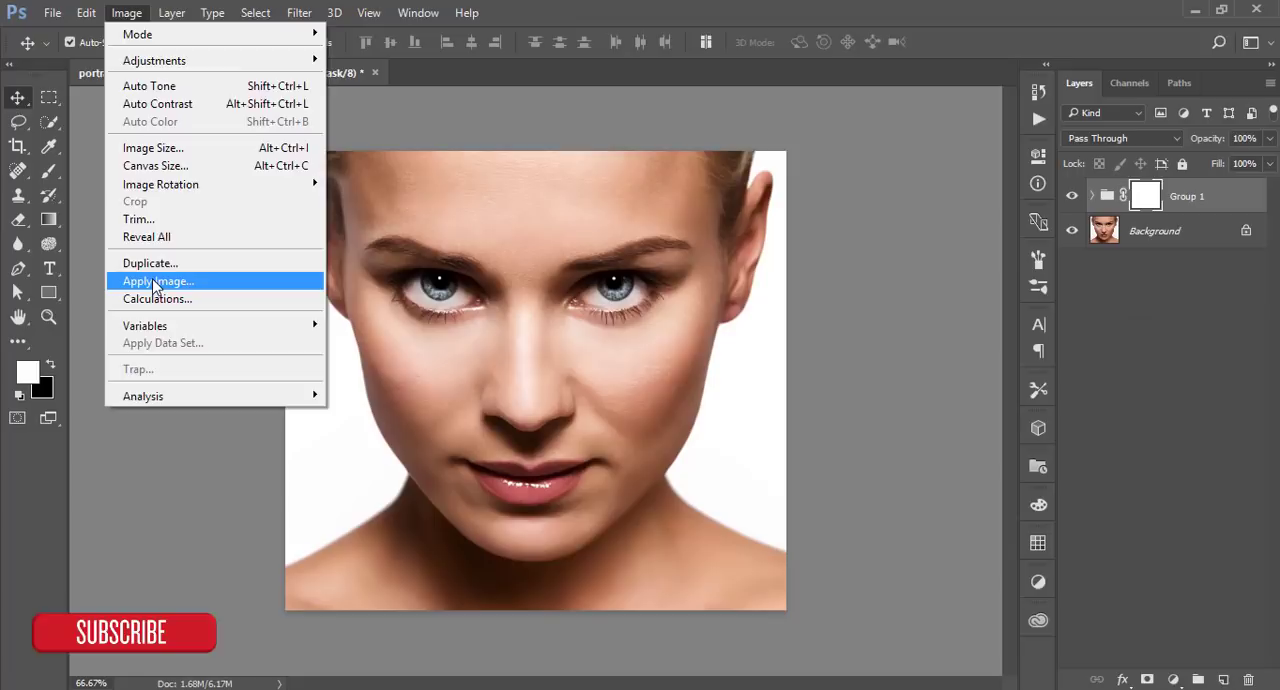
pyautogui.click(157, 281)
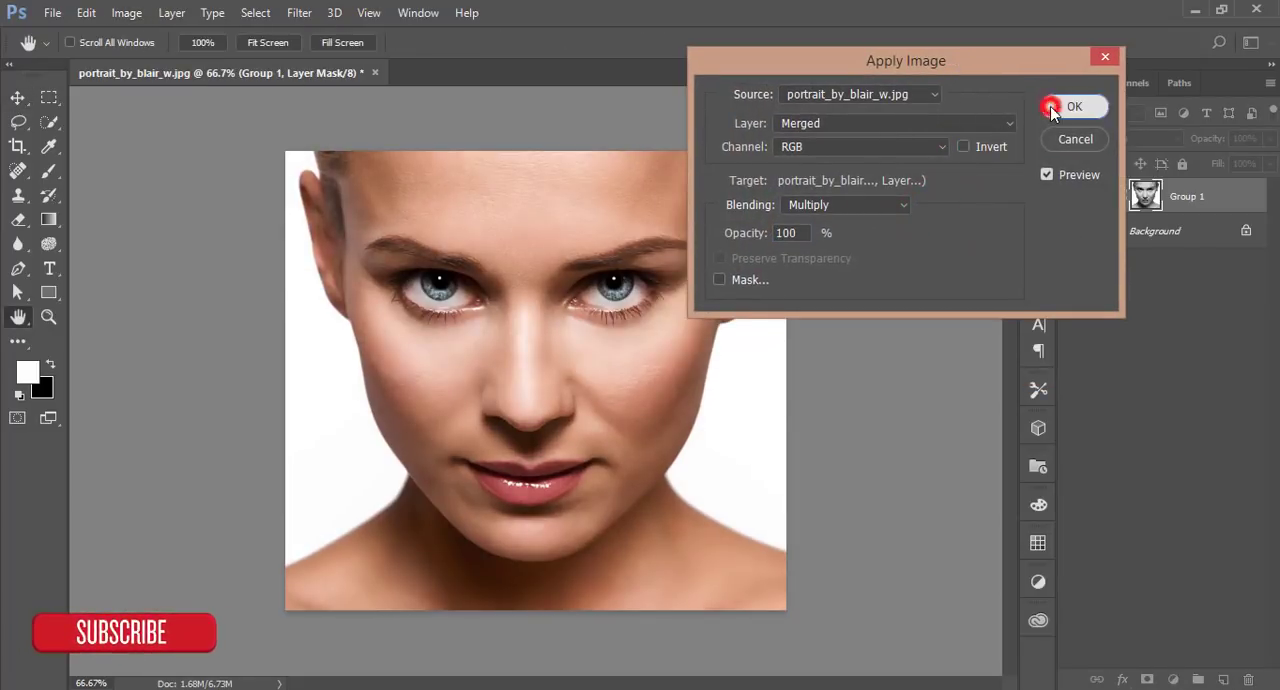
pyautogui.click(1074, 106)
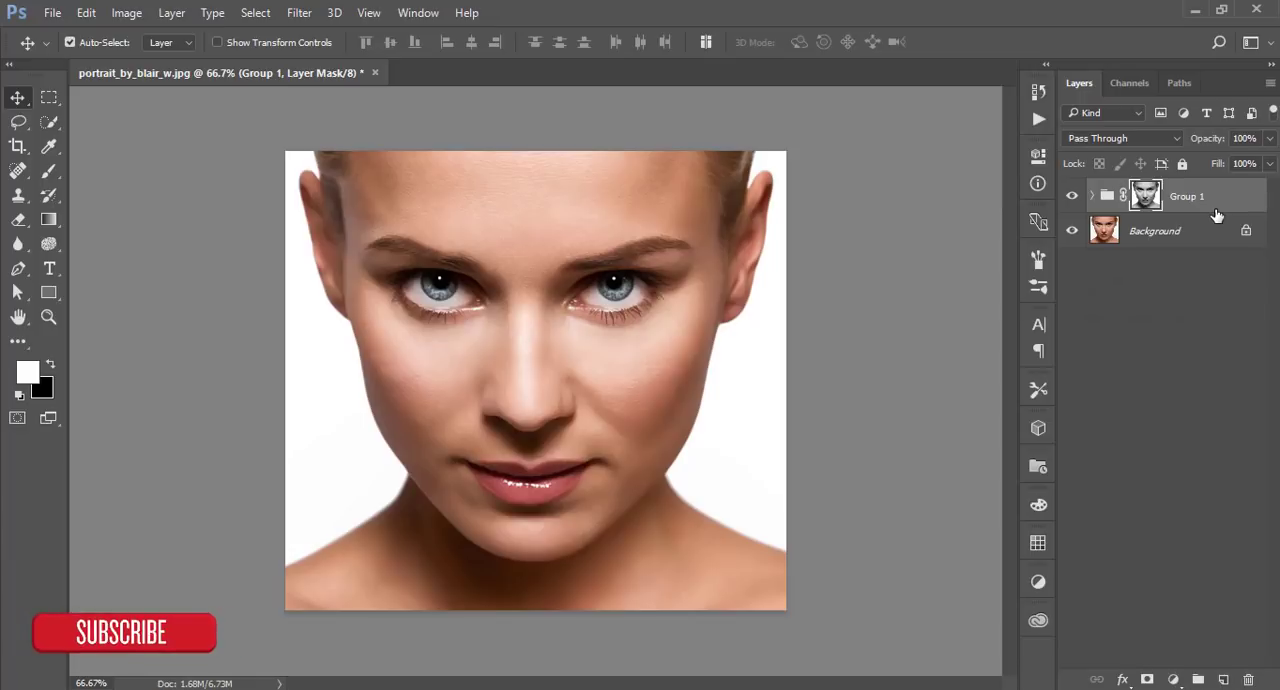
pyautogui.press('ctrl+j')
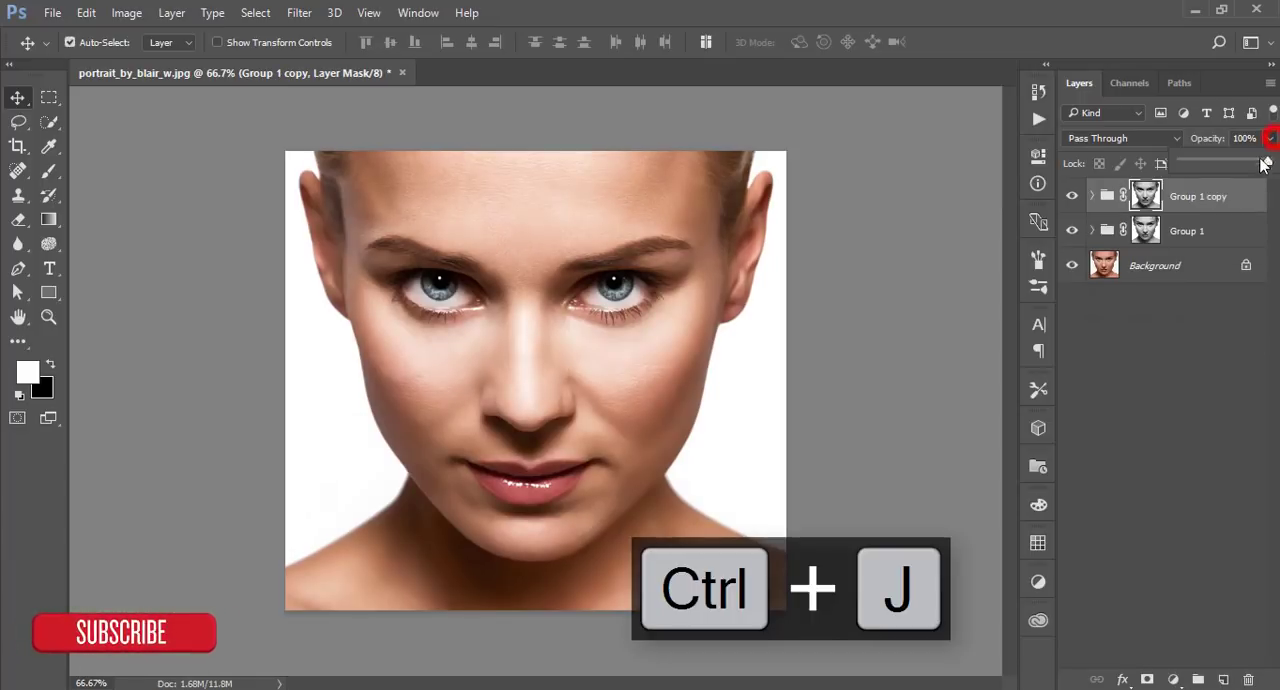
# Step: Set Group 1 copy to 64% opacity, compare with Background, and nest both groups in Group 2
pyautogui.moveTo(1265, 163); pyautogui.dragTo(1235, 163)
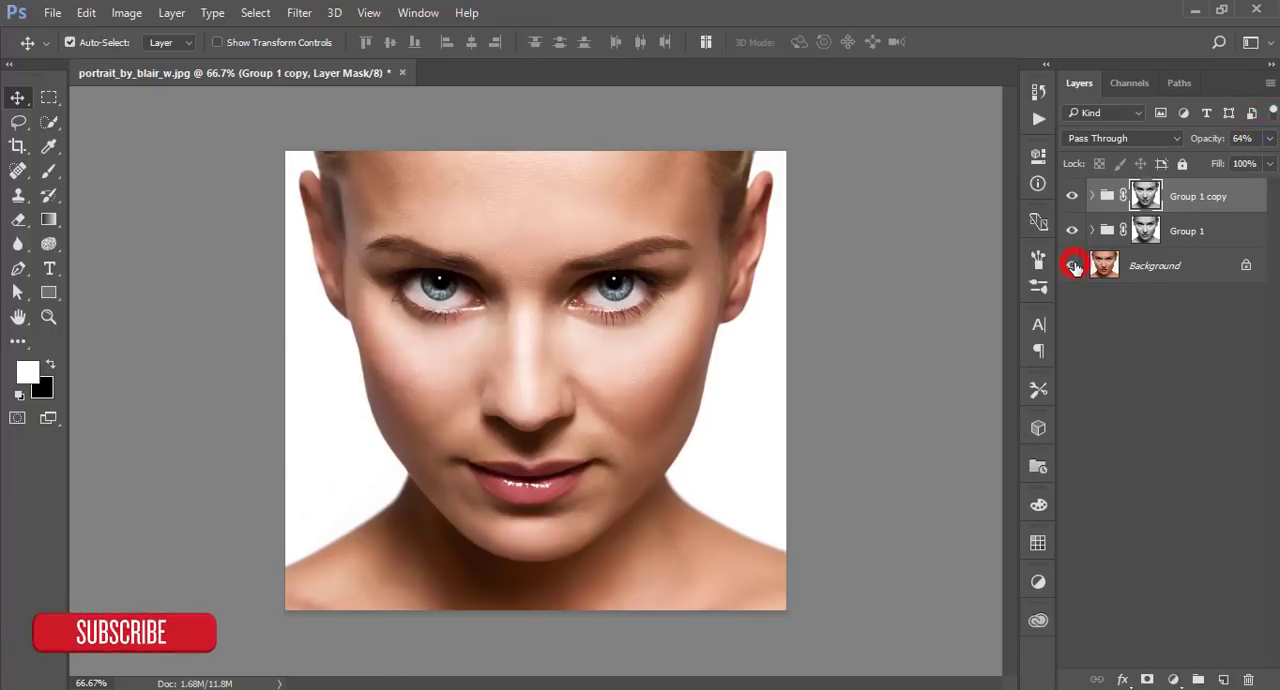
pyautogui.click(1073, 265)
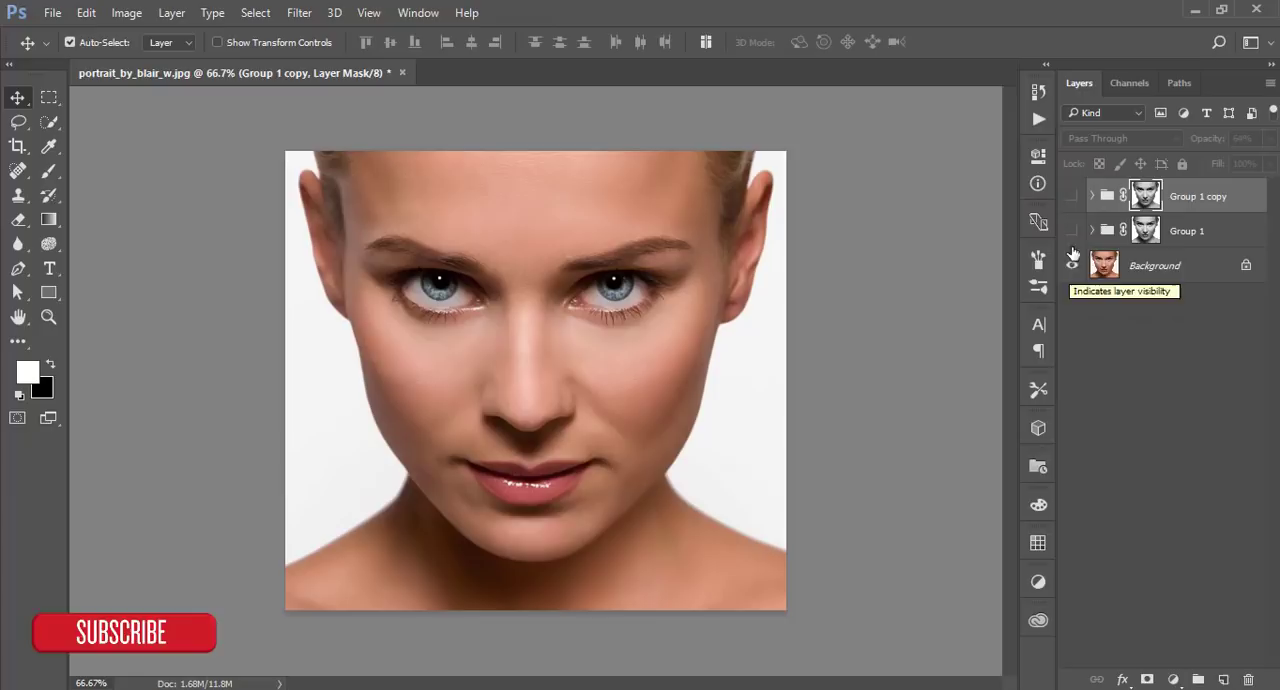
pyautogui.click(1073, 265)
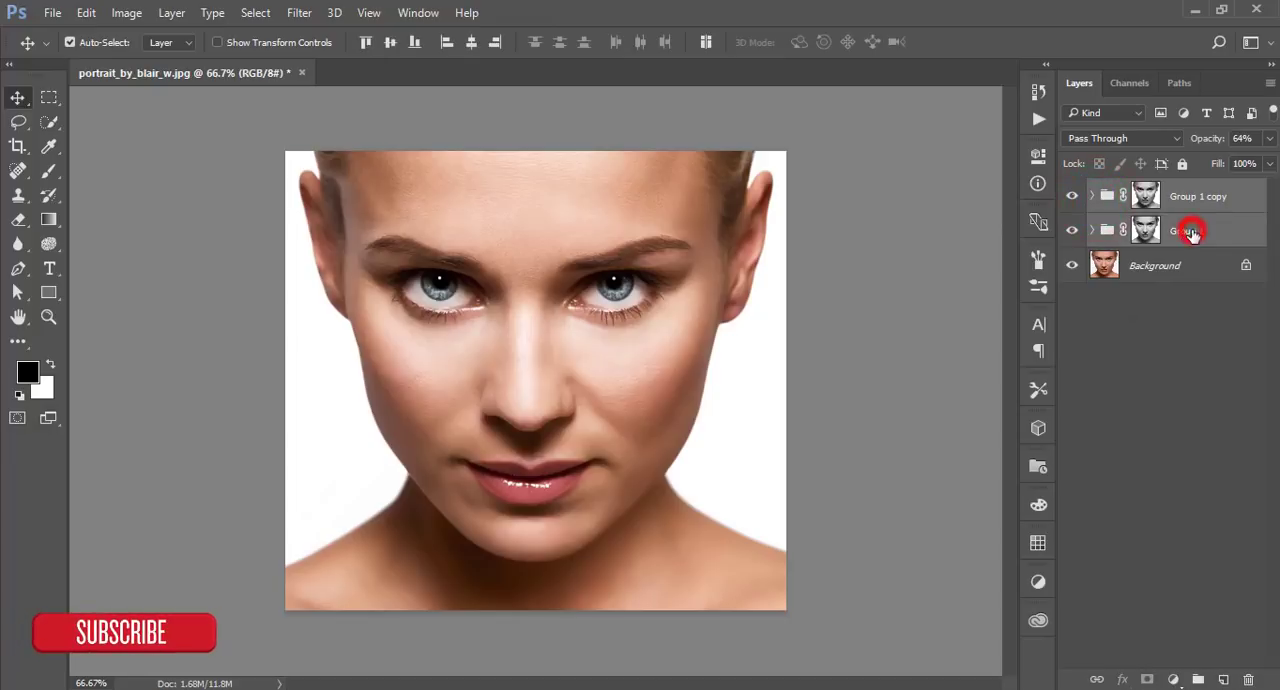
pyautogui.press('ctrl+g')
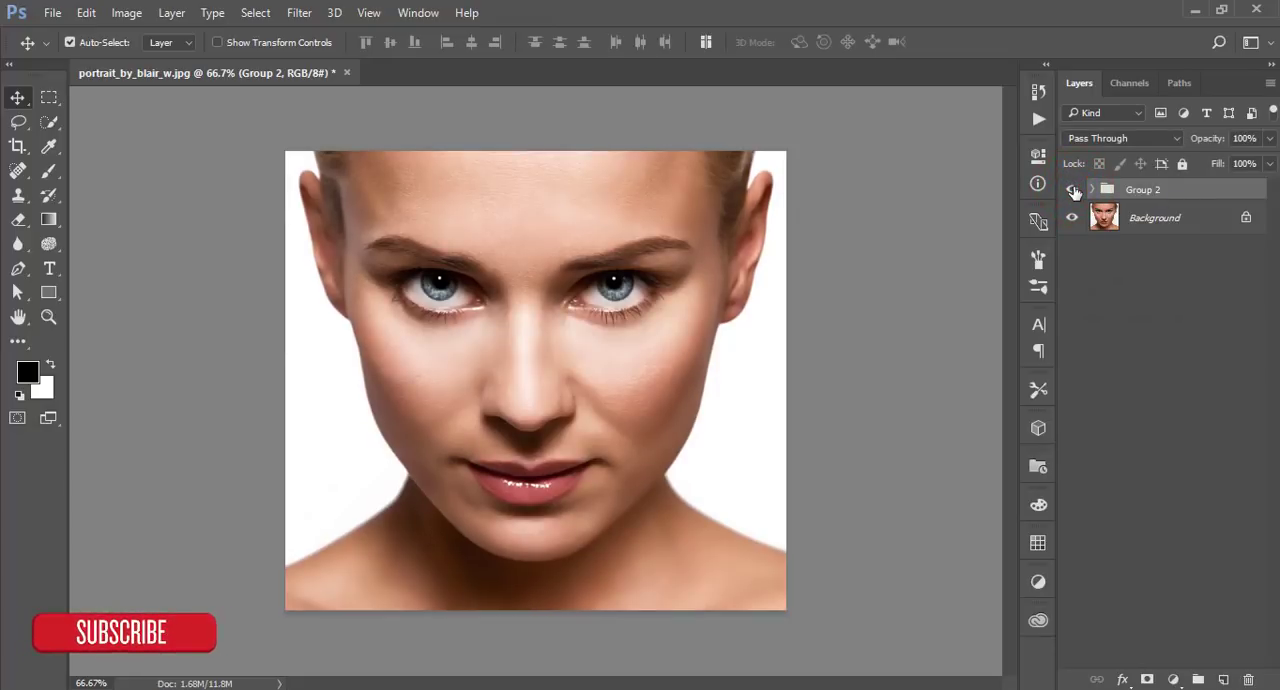
pyautogui.click(1092, 189)
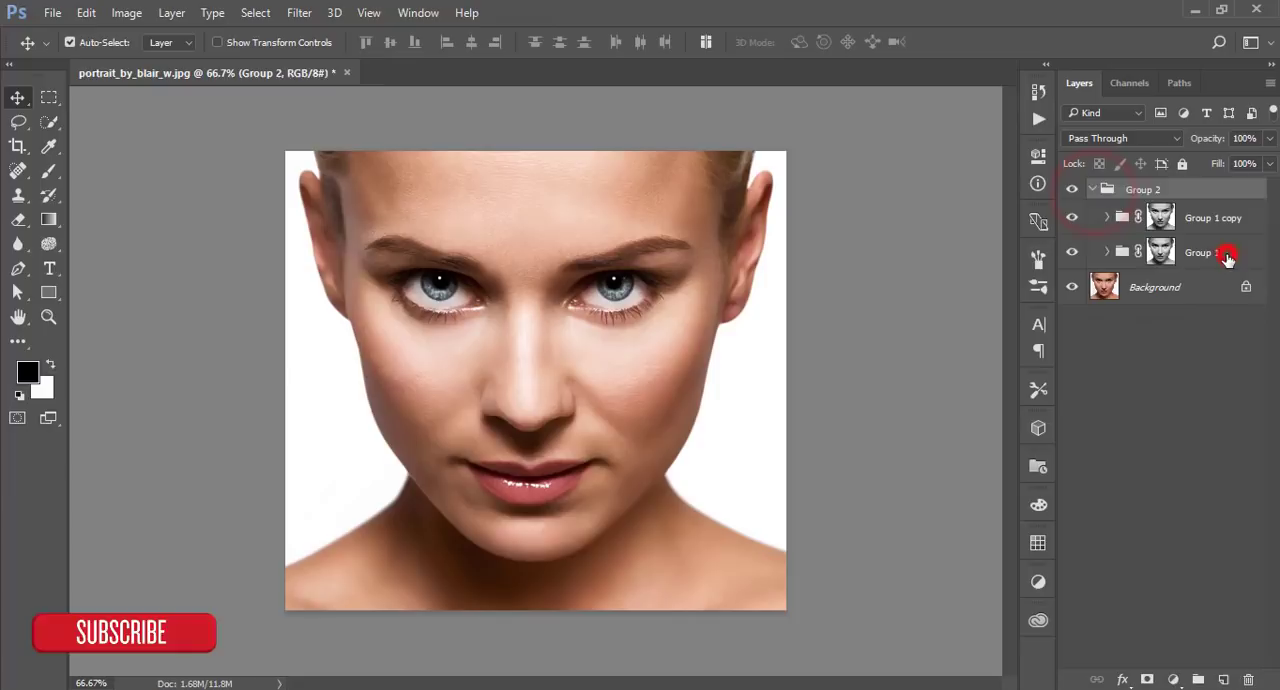